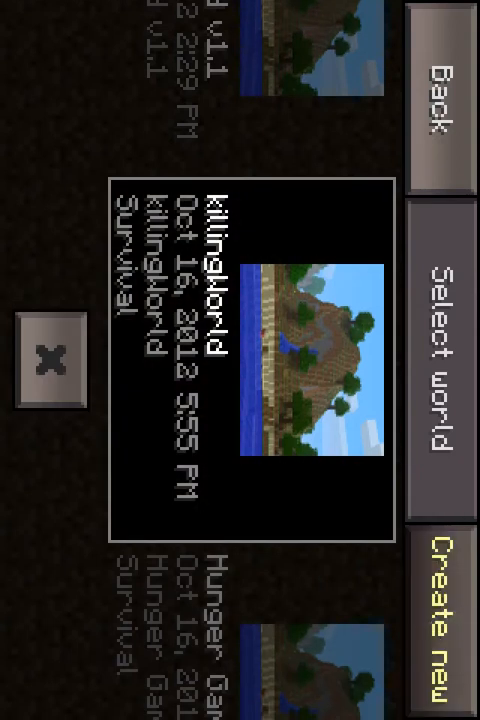
Load a saved world from the Select world list.
click(440, 610)
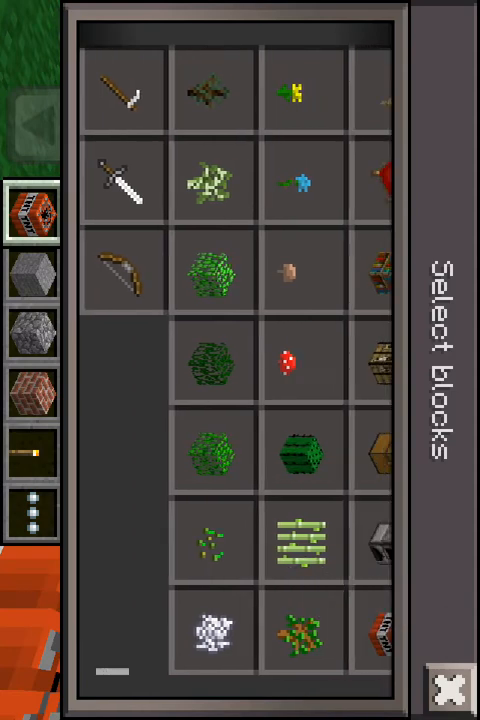
Equip the pickaxe and mine downward through the stone toward bedrock.
click(445, 687)
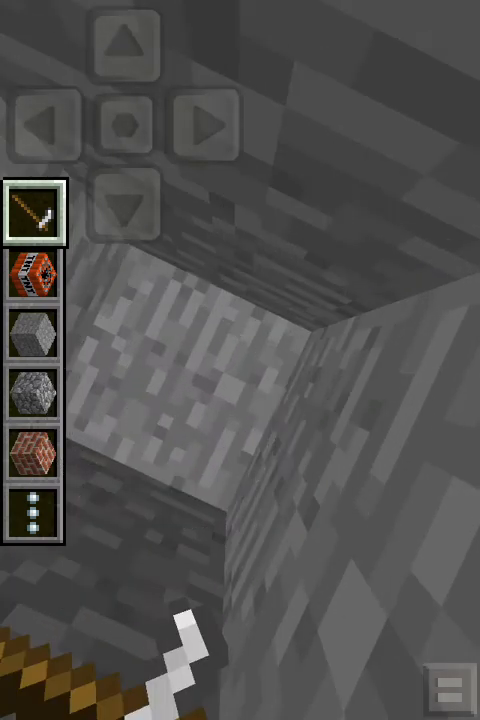
click(200, 400)
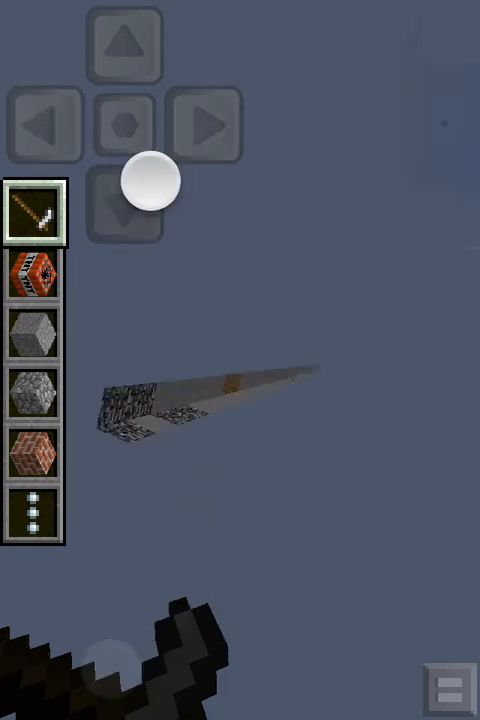
Look around while dropping through the void until the You died! screen.
drag(150, 180, 57, 558)
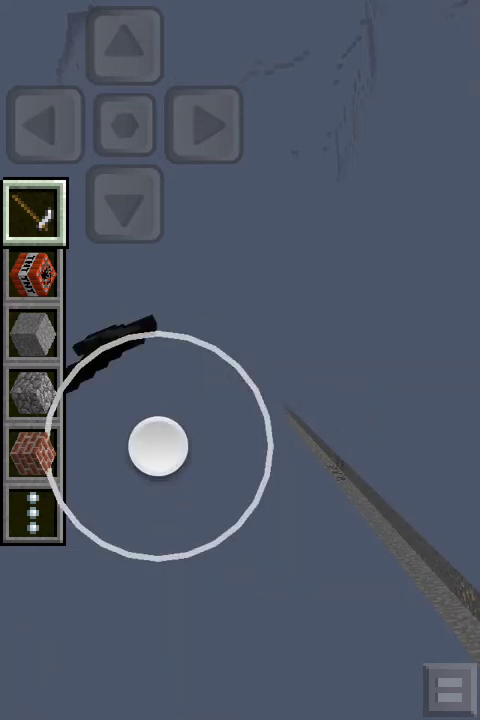
drag(160, 450, 40, 110)
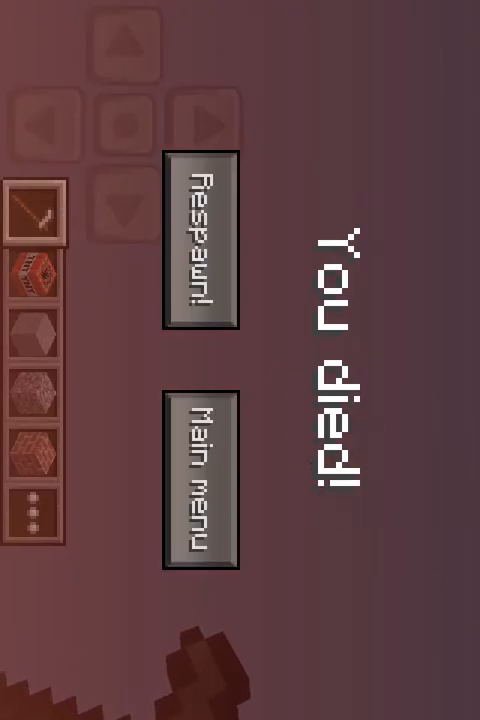
Respawn the player from the death screen.
click(202, 244)
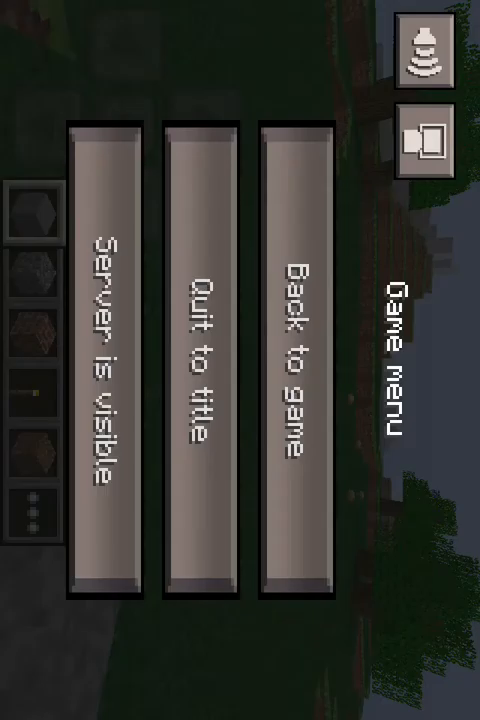
Quit to the title screen and close the running Minecraft app.
click(204, 357)
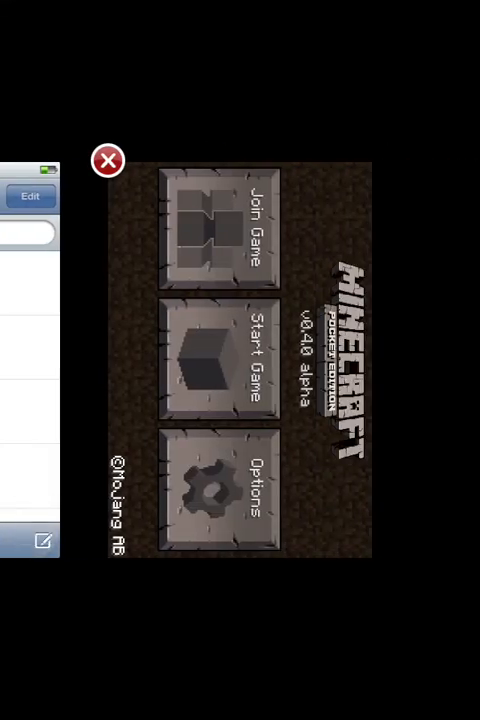
click(108, 160)
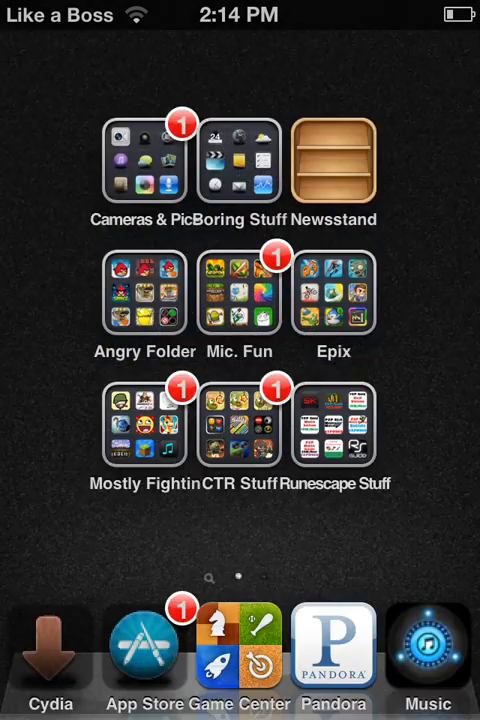
Launch DisplayRecorder from the Jailbreak folder on the next home page.
scroll(left, 3)
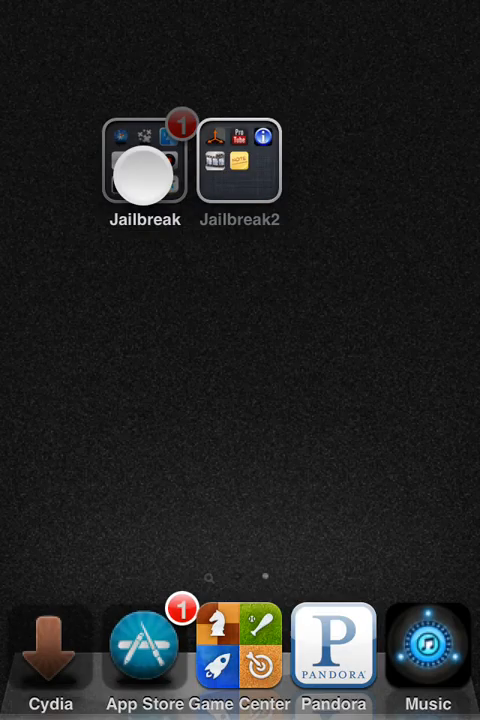
click(143, 160)
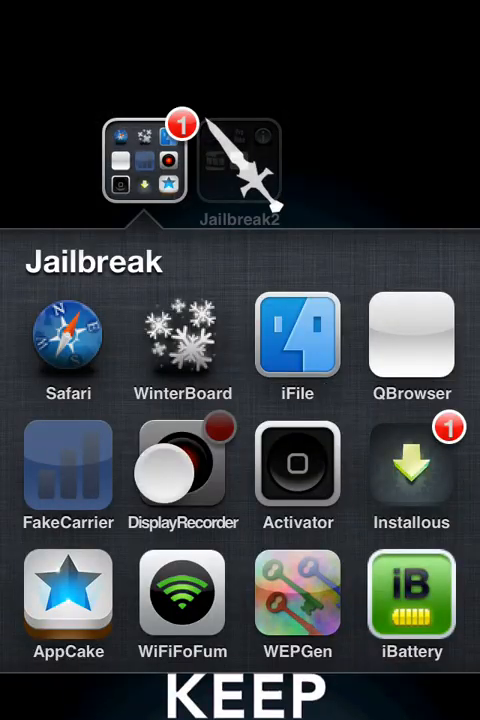
click(183, 467)
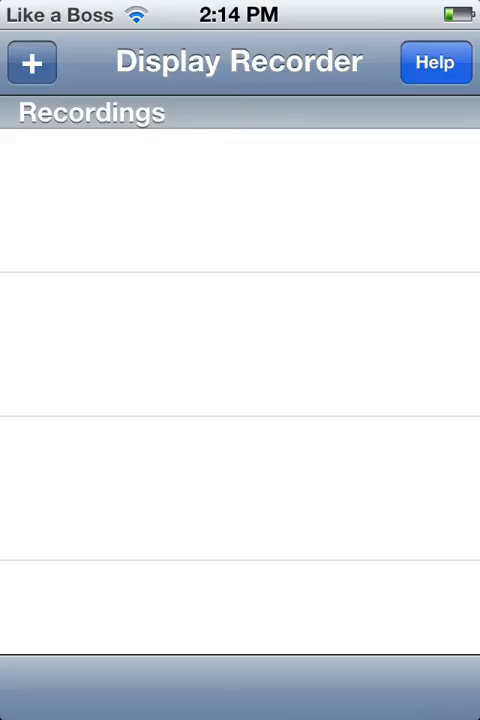